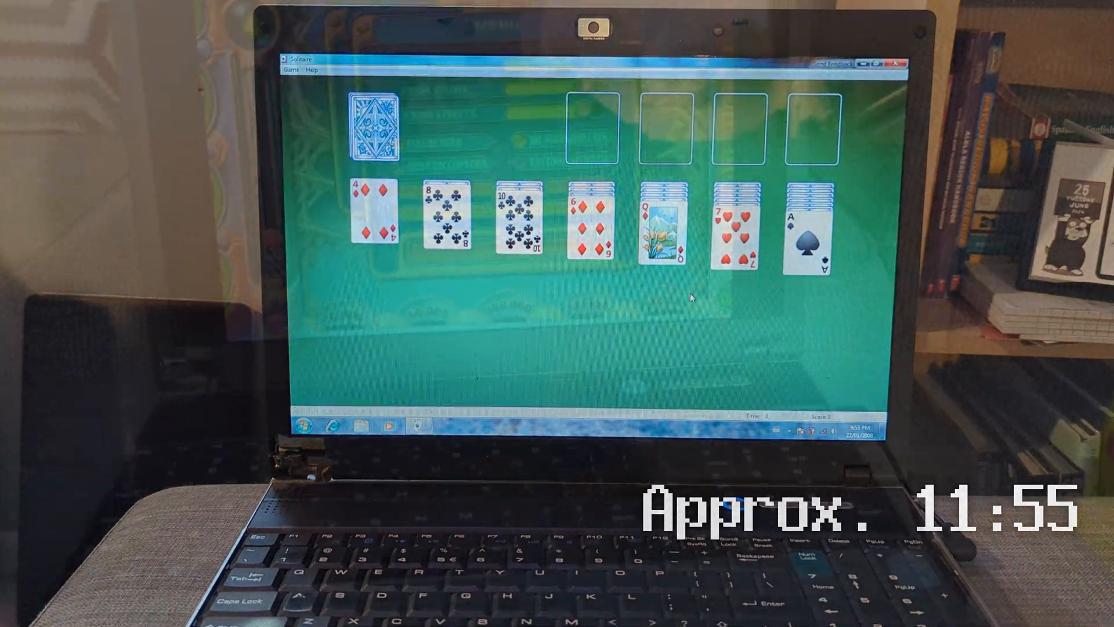
Step: Send the ace of spades to a foundation and move the 7♥ onto the 8♣
double_click(793, 238)
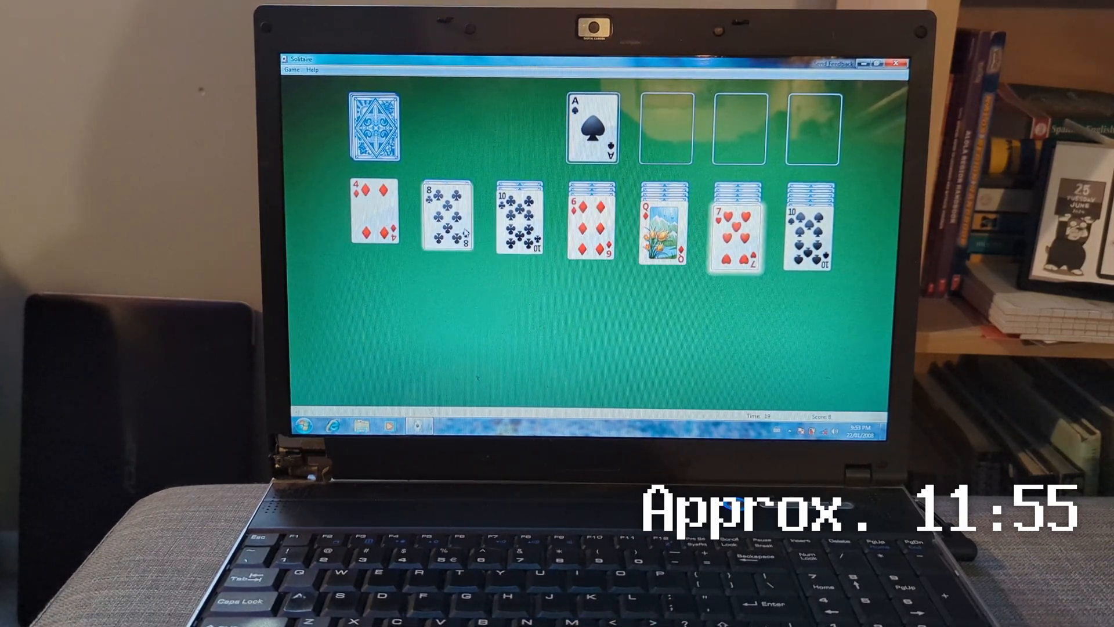
drag(739, 212, 444, 199)
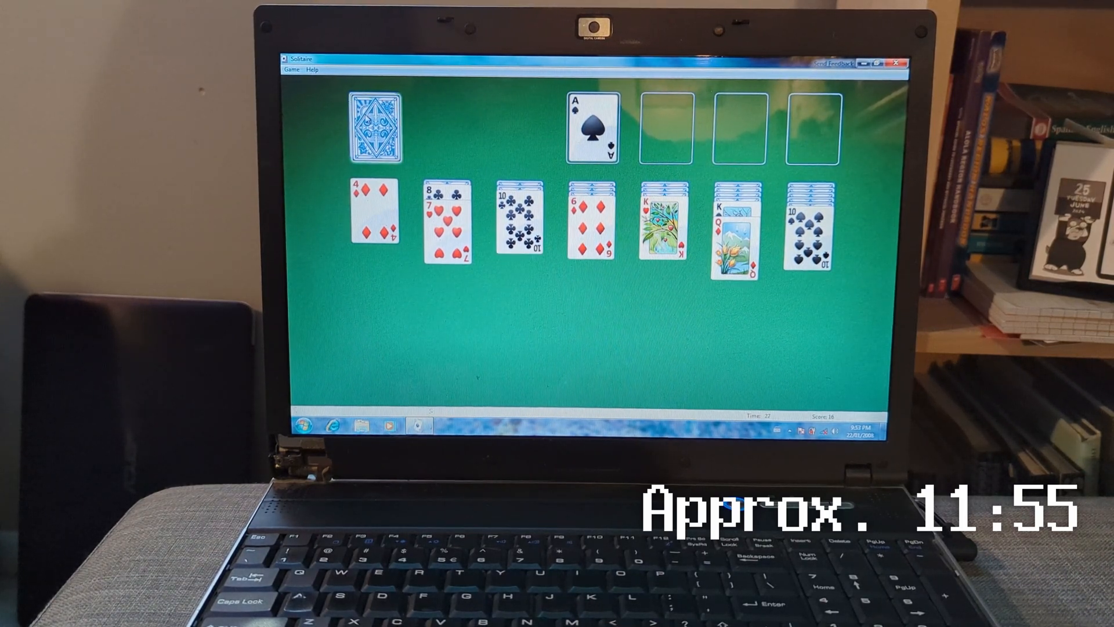
click(376, 132)
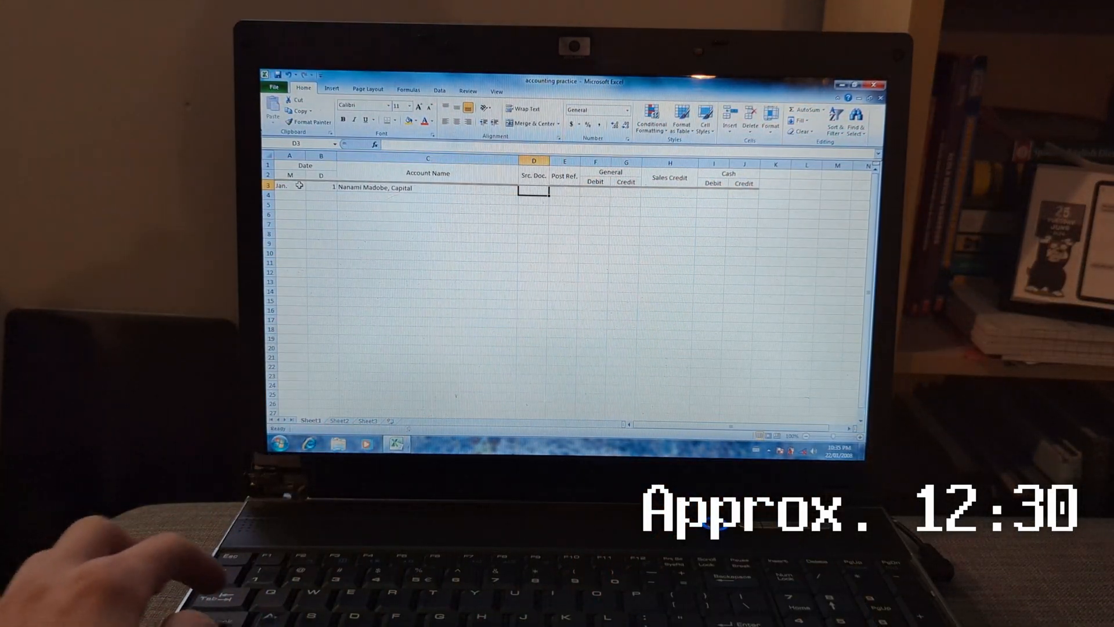
Step: Enter R1 in cell D3 as the January 1 capital entry's source document
text(R1)
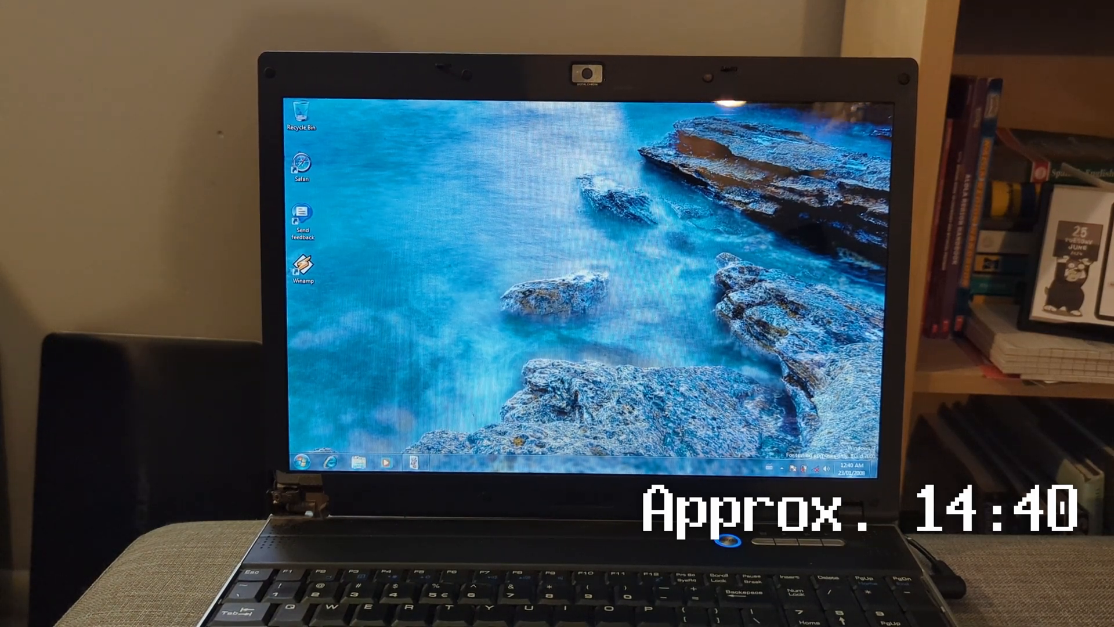
click(864, 464)
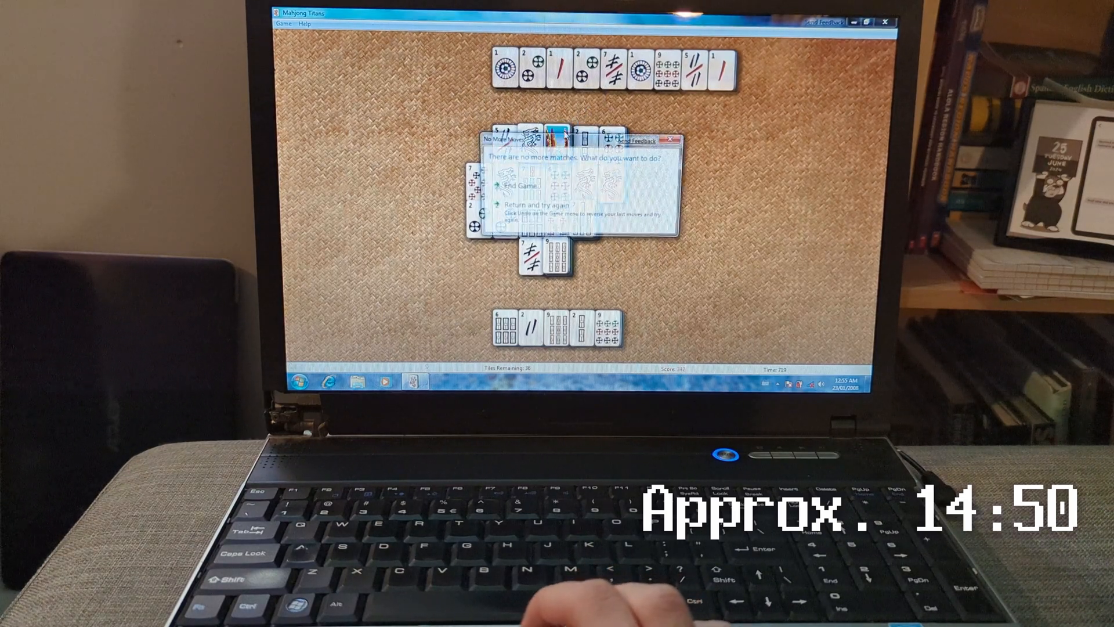
Step: End the Mahjong Titans game from the No More Moves dialog
click(510, 205)
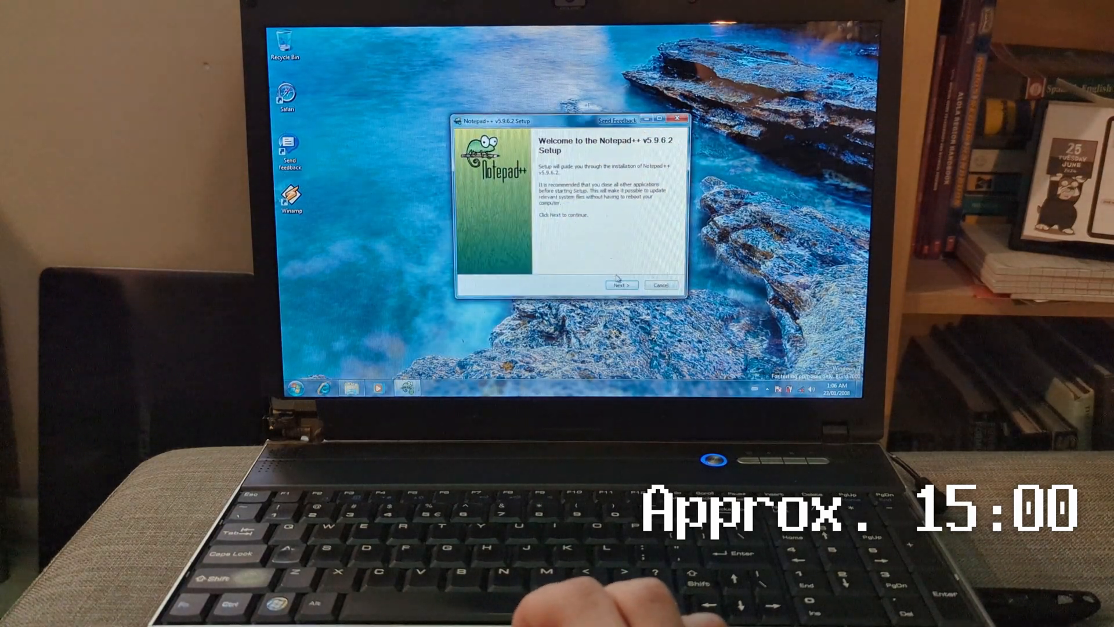
Step: Accept the licence, default folder and components, tick the desktop shortcut, and install
click(620, 284)
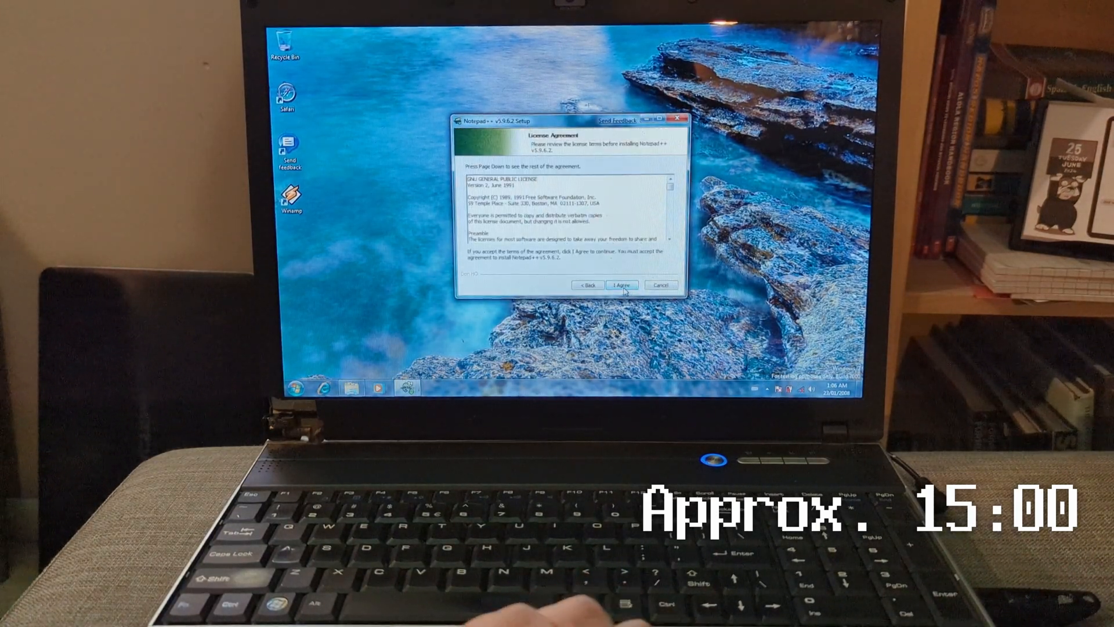
click(621, 284)
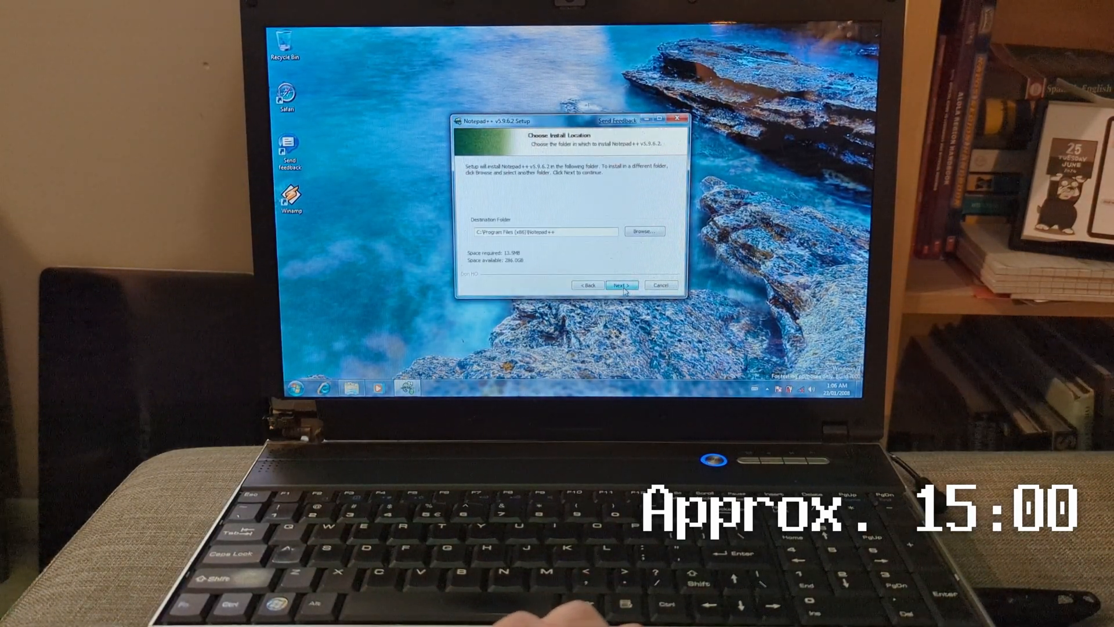
click(621, 284)
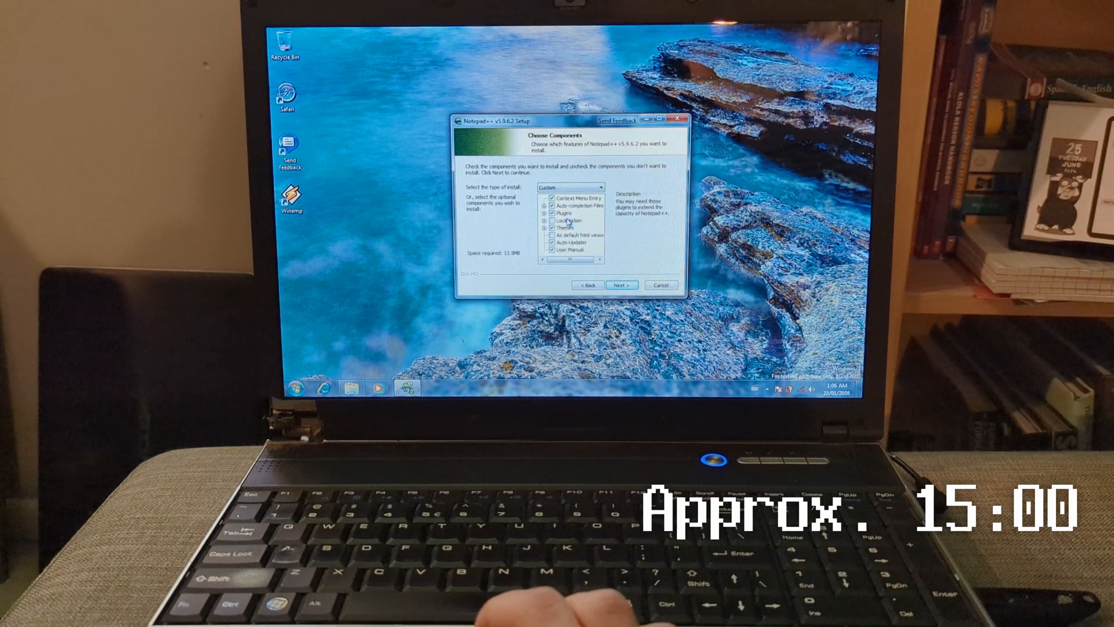
click(621, 284)
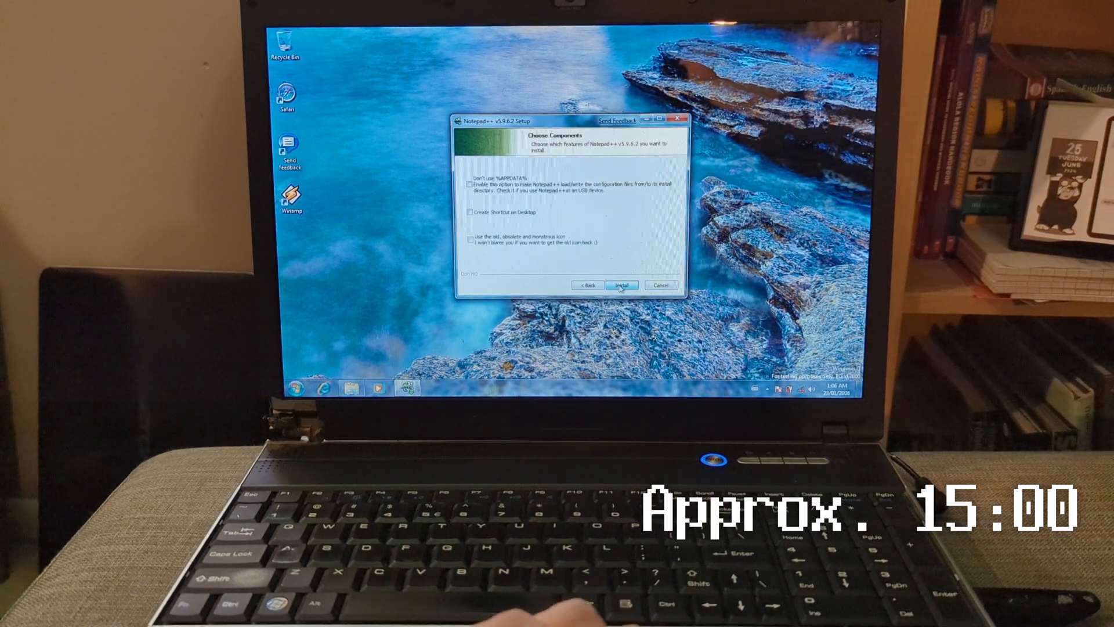
click(471, 212)
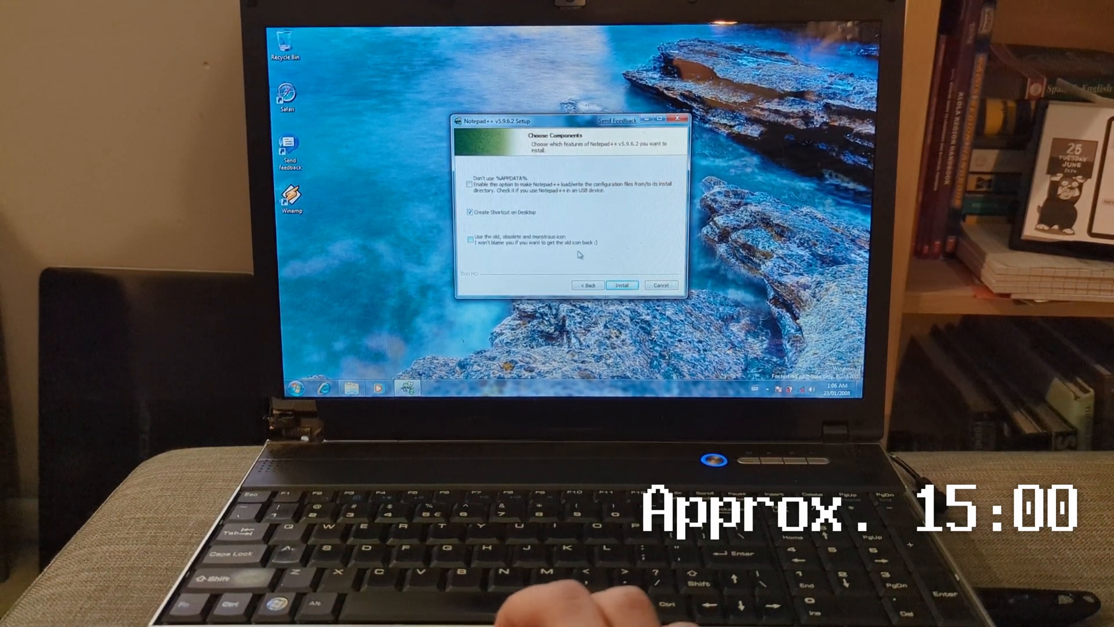
click(622, 285)
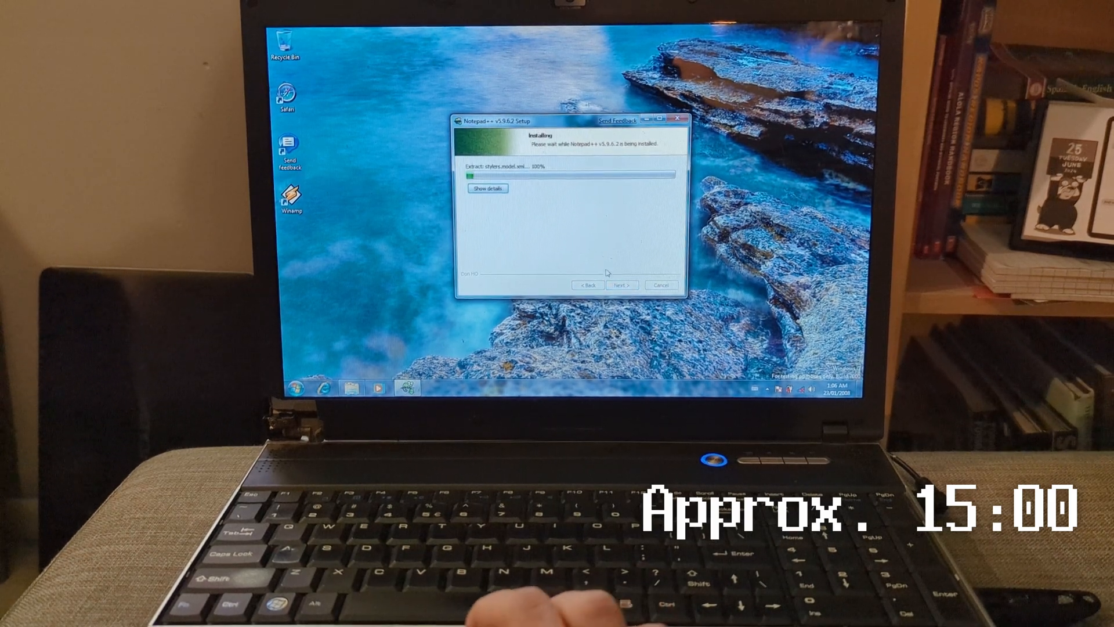